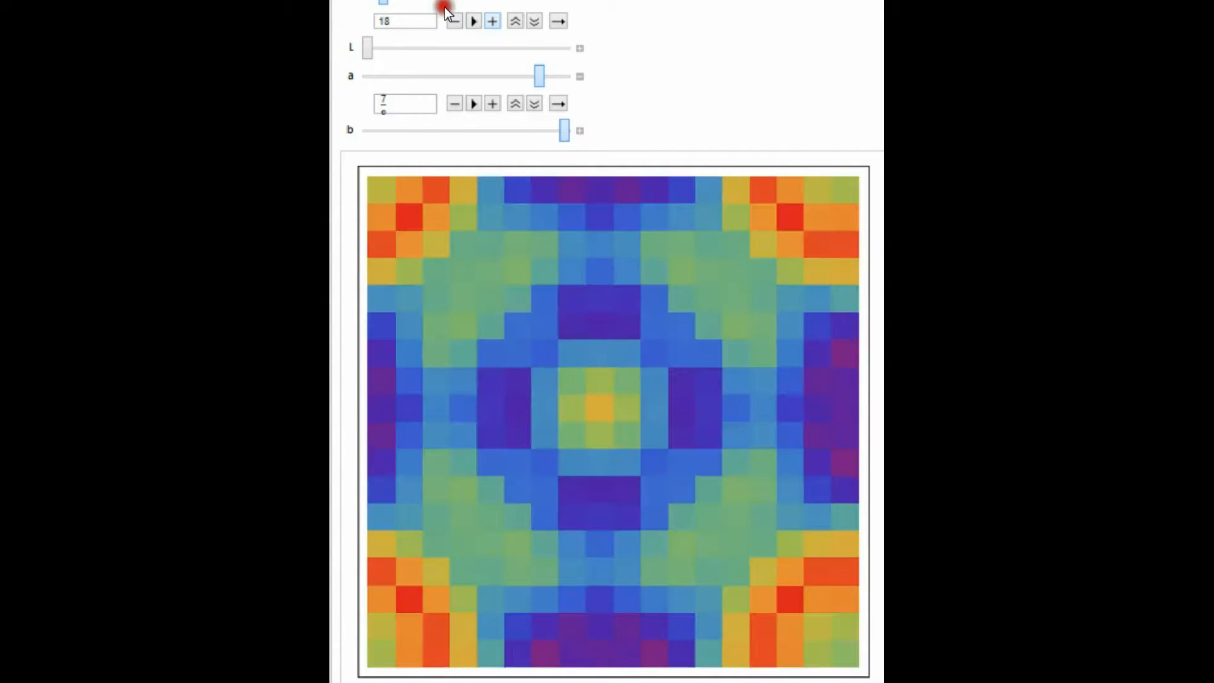
# Step the averaging automaton forward from T 18 toward 25.
pyautogui.click(492, 21)
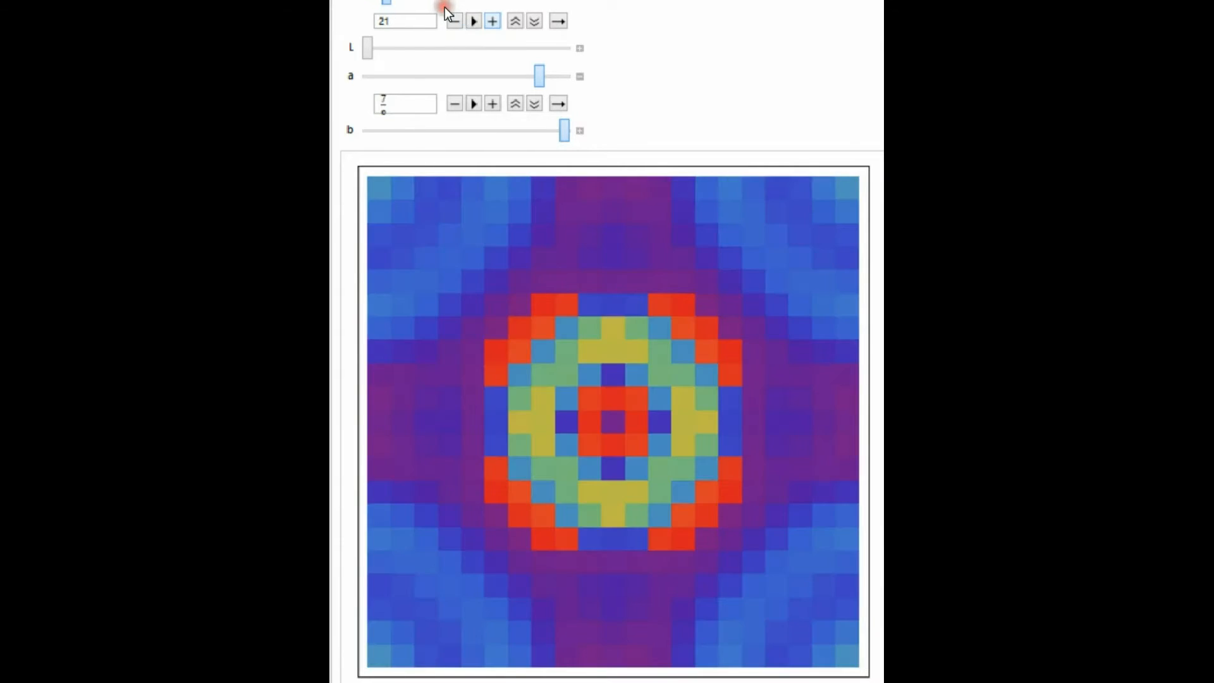
pyautogui.click(492, 21)
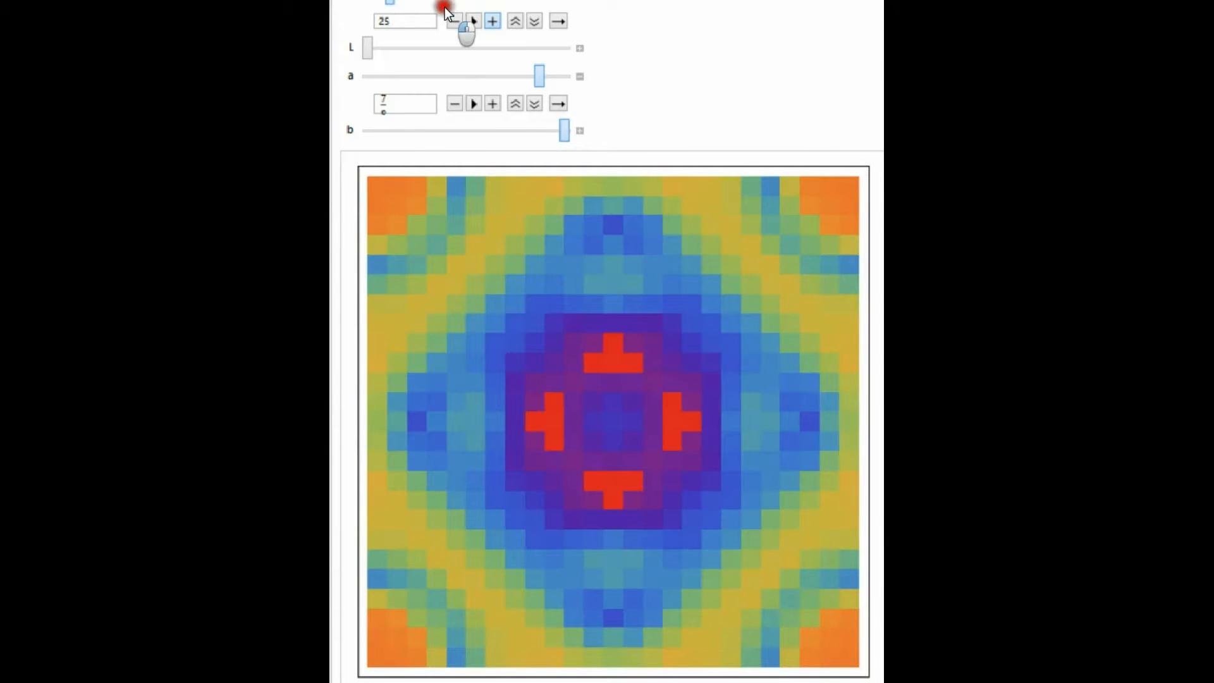
pyautogui.click(493, 20)
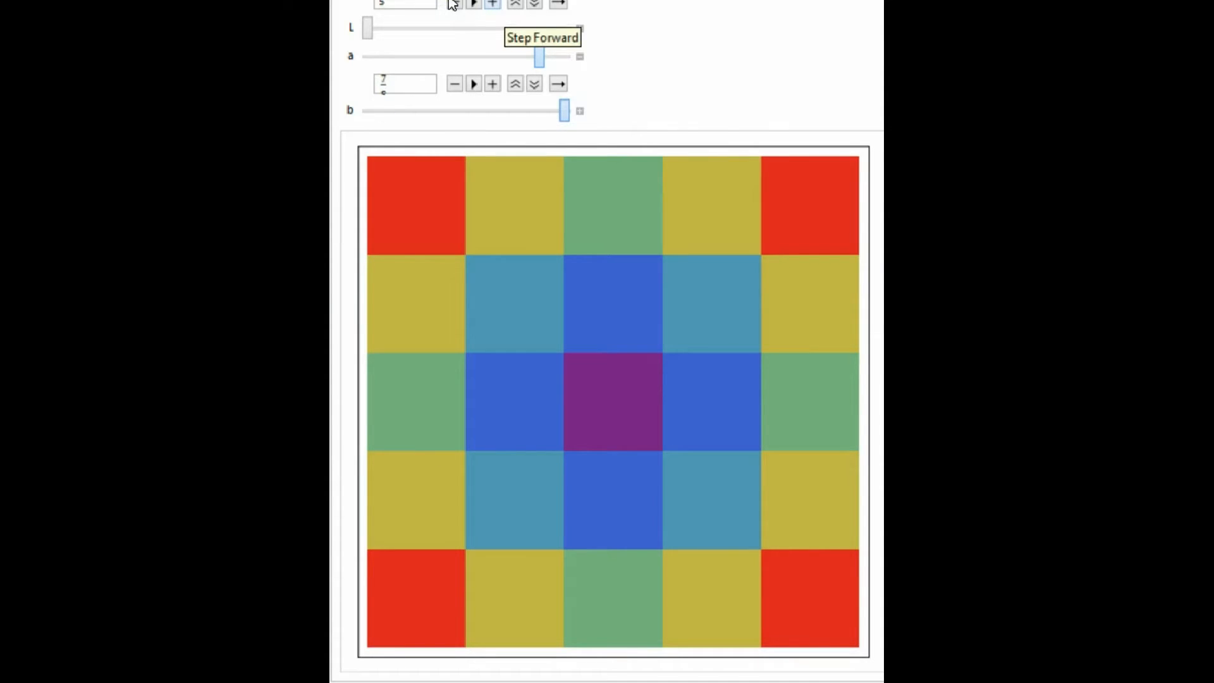
# Advance the restarted automaton one time step.
pyautogui.click(452, 4)
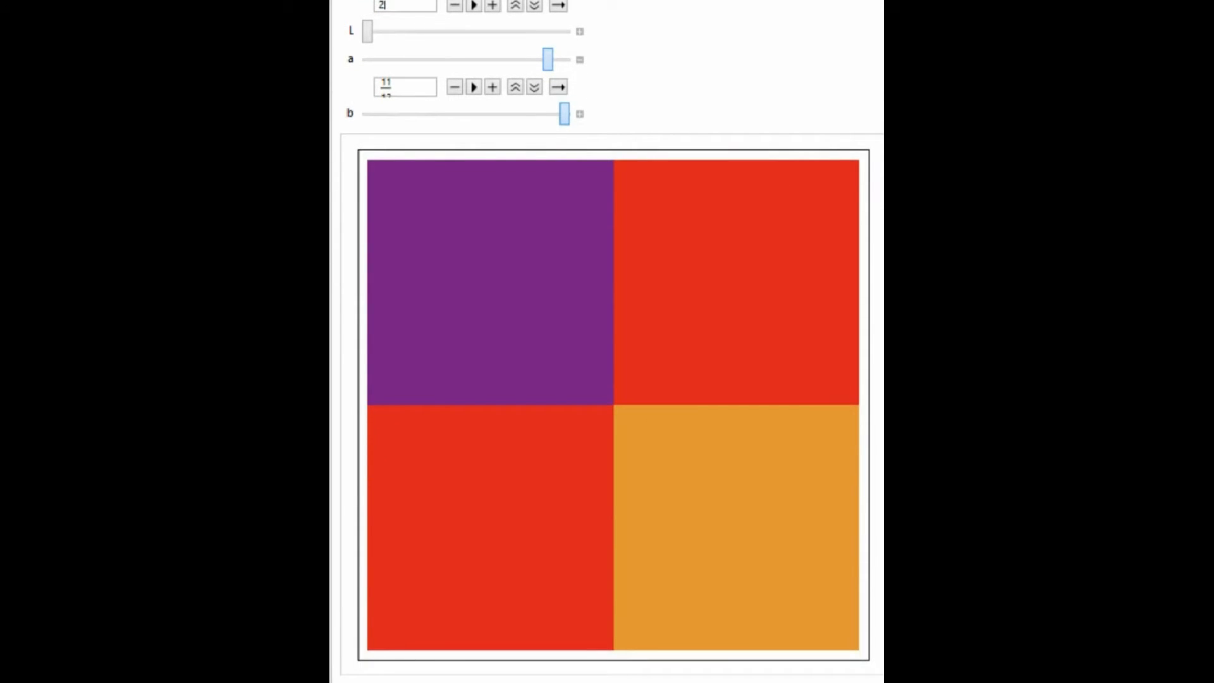
pyautogui.moveTo(454, 87)
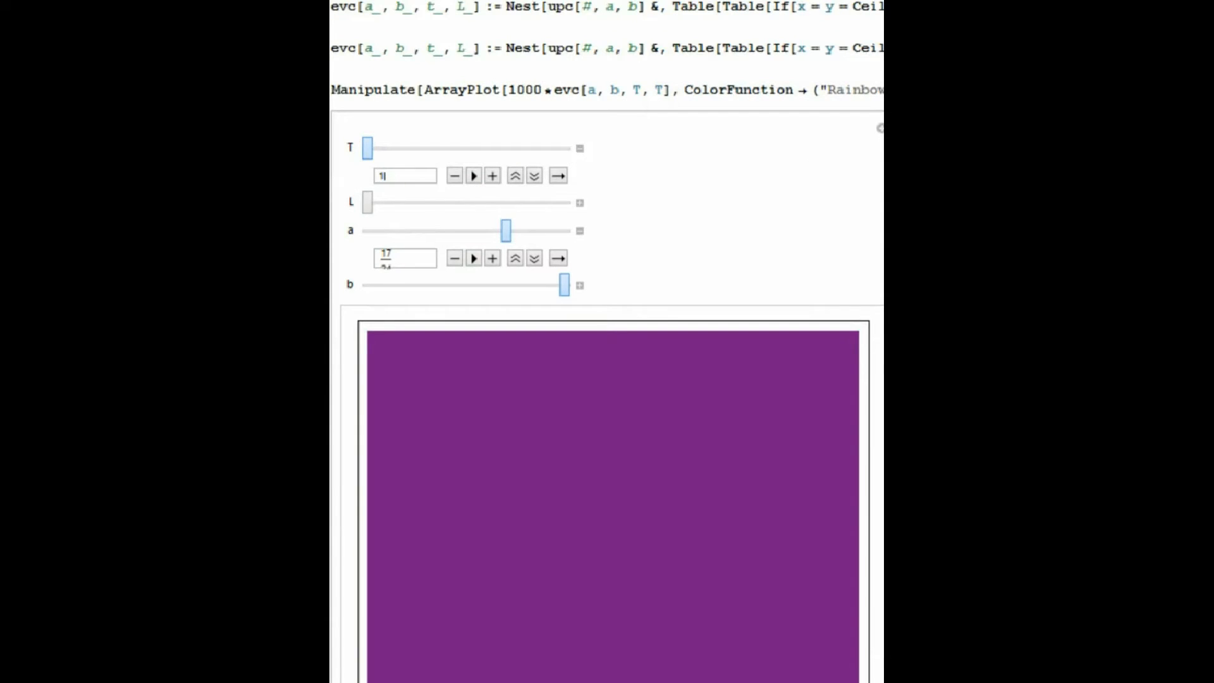
# Step the ArrayPlot forward through several later time steps.
pyautogui.scroll(-3)
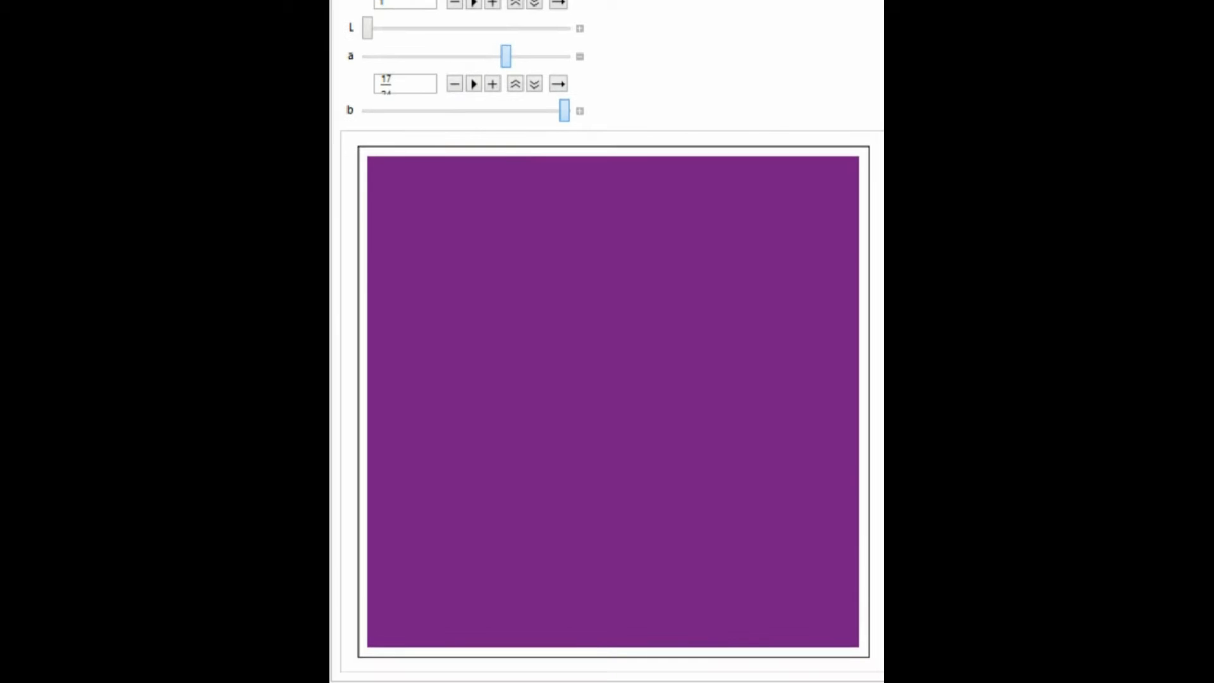
pyautogui.moveTo(470, 3)
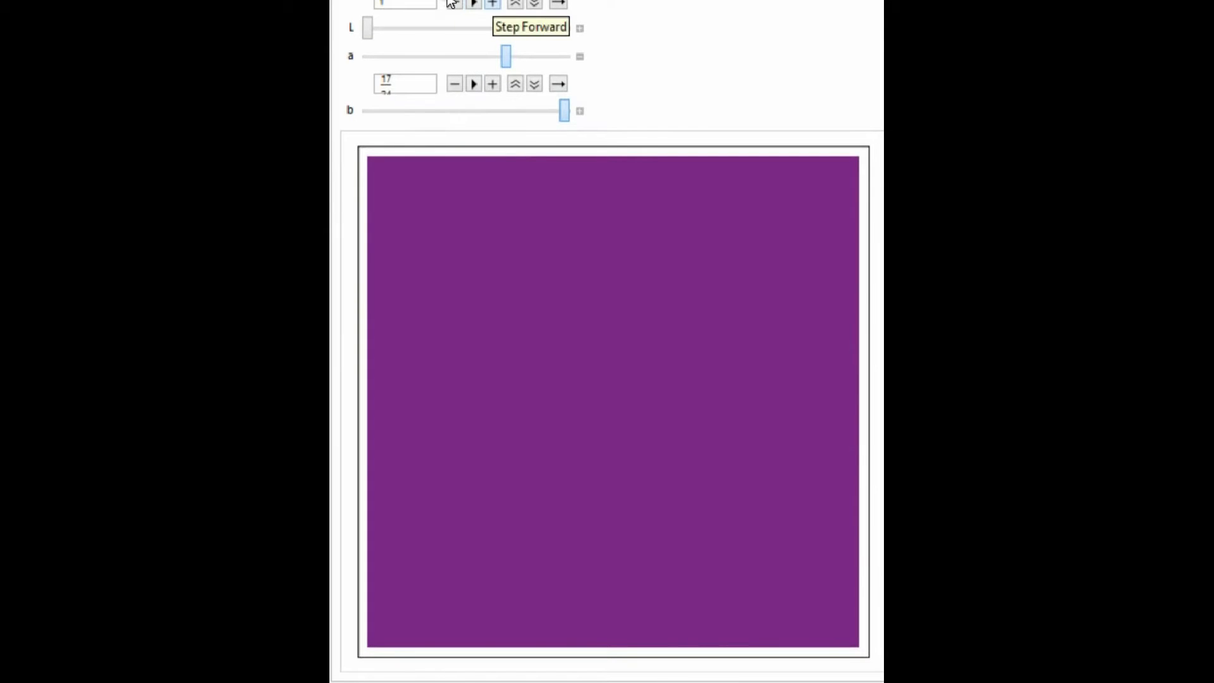
pyautogui.click(491, 4)
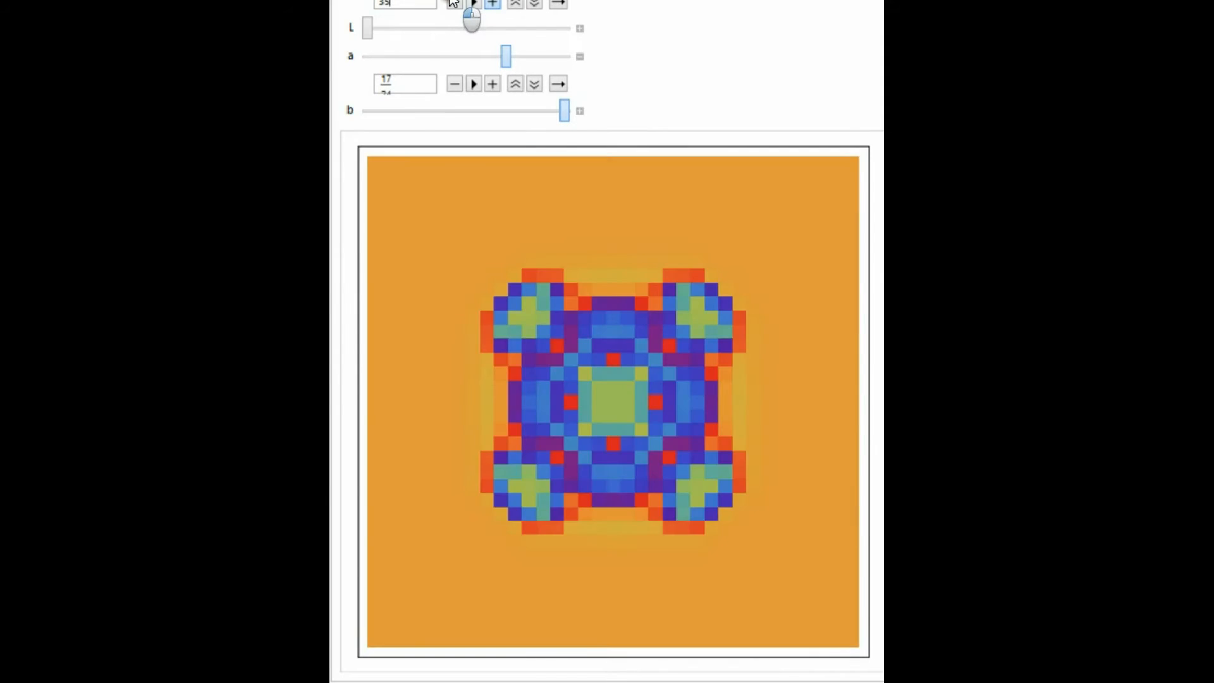
pyautogui.click(491, 3)
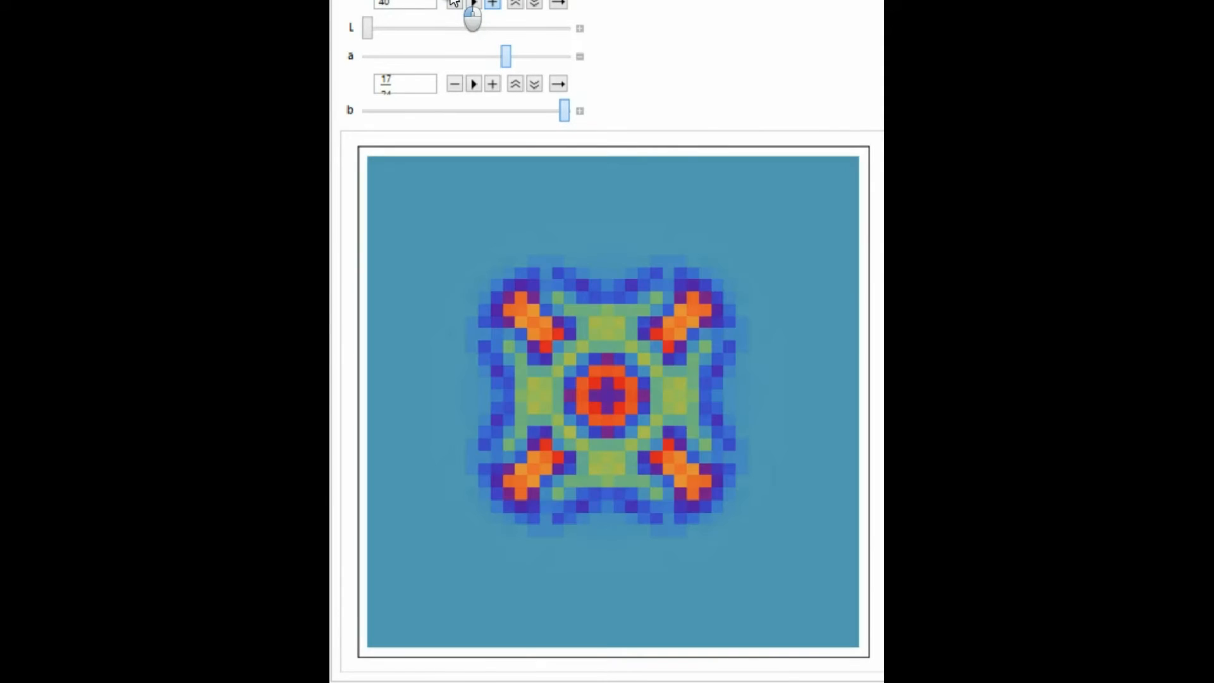
pyautogui.click(448, 5)
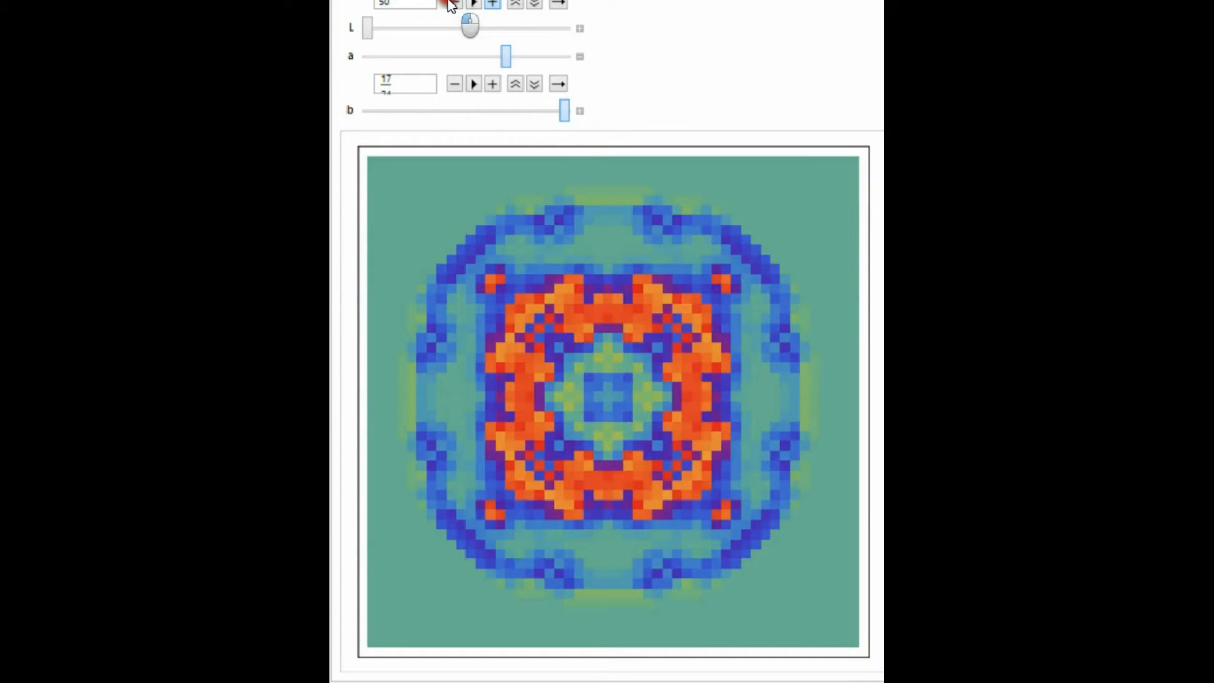
pyautogui.click(491, 3)
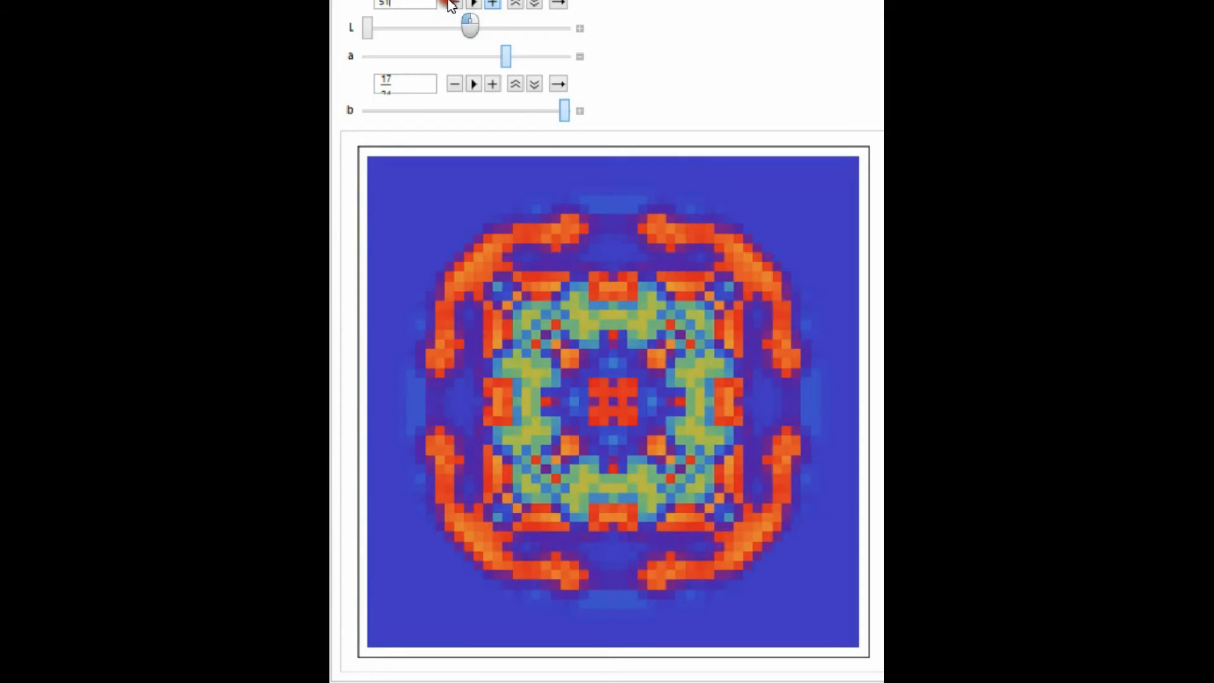
# Keep stepping the automaton forward until the pattern becomes a smooth radial blob.
pyautogui.click(447, 5)
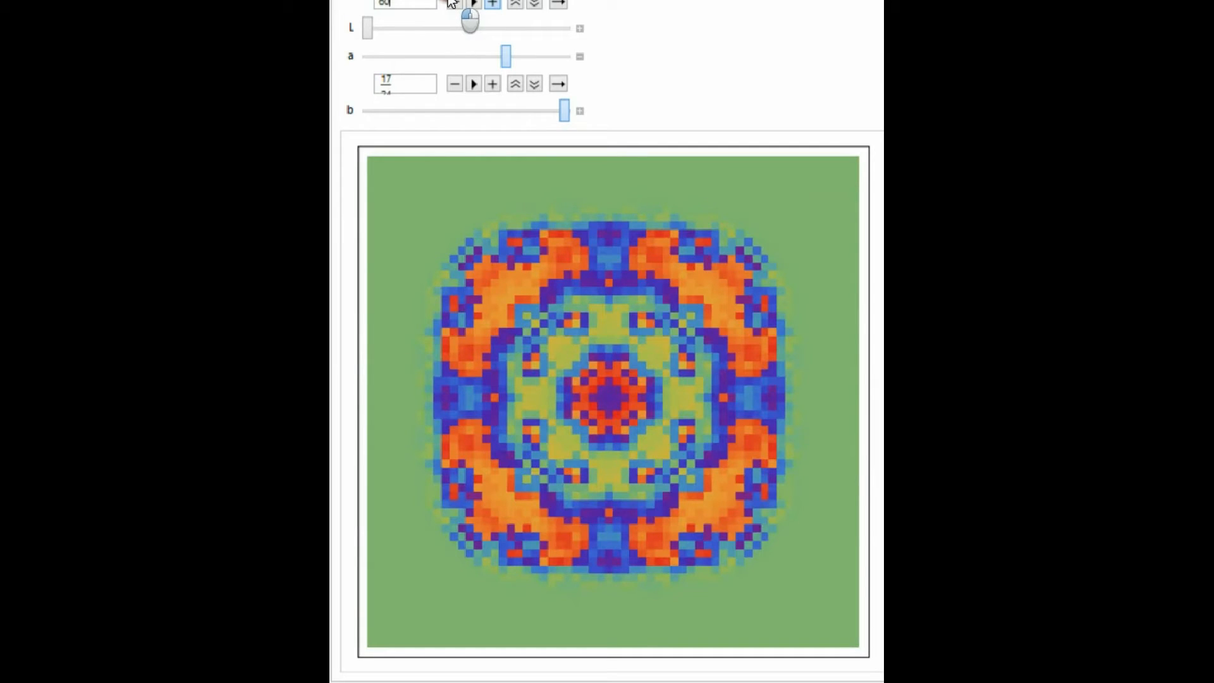
pyautogui.click(493, 5)
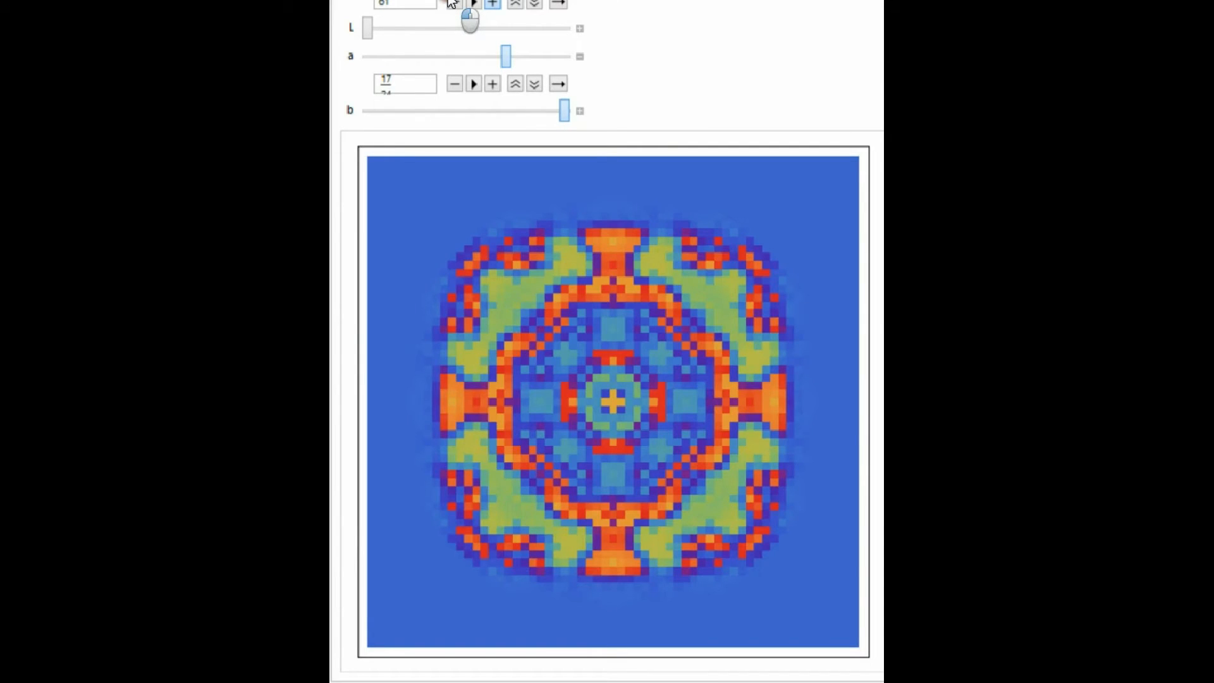
pyautogui.click(490, 4)
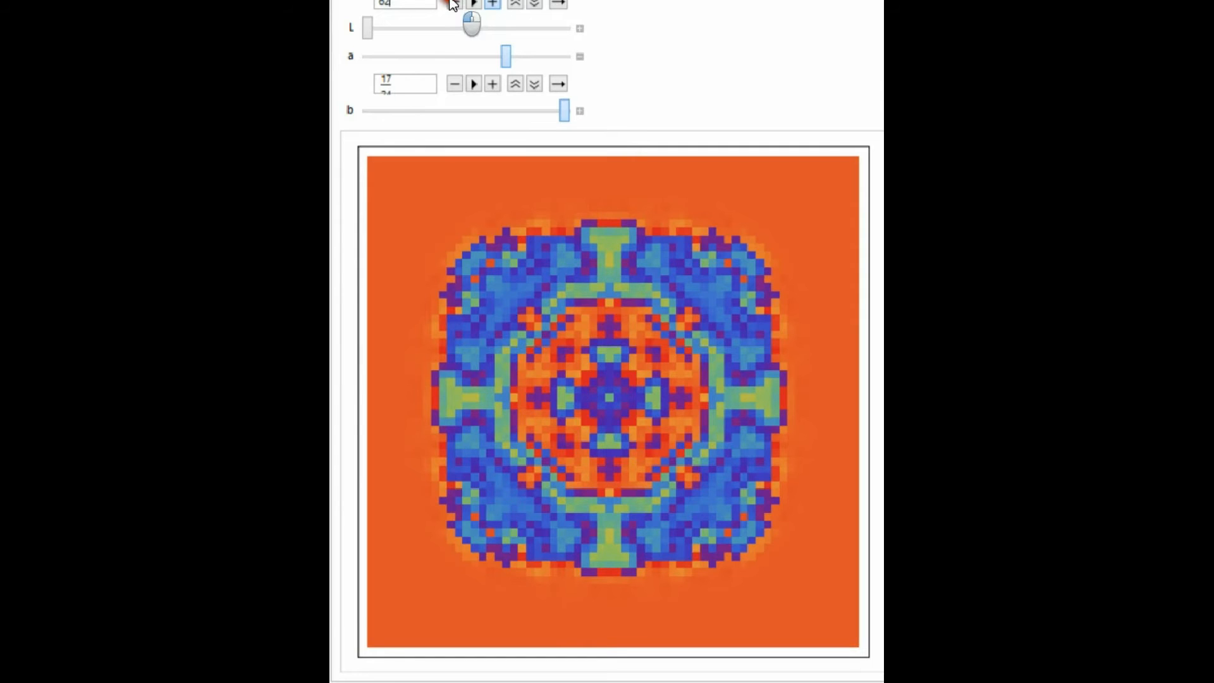
pyautogui.click(473, 4)
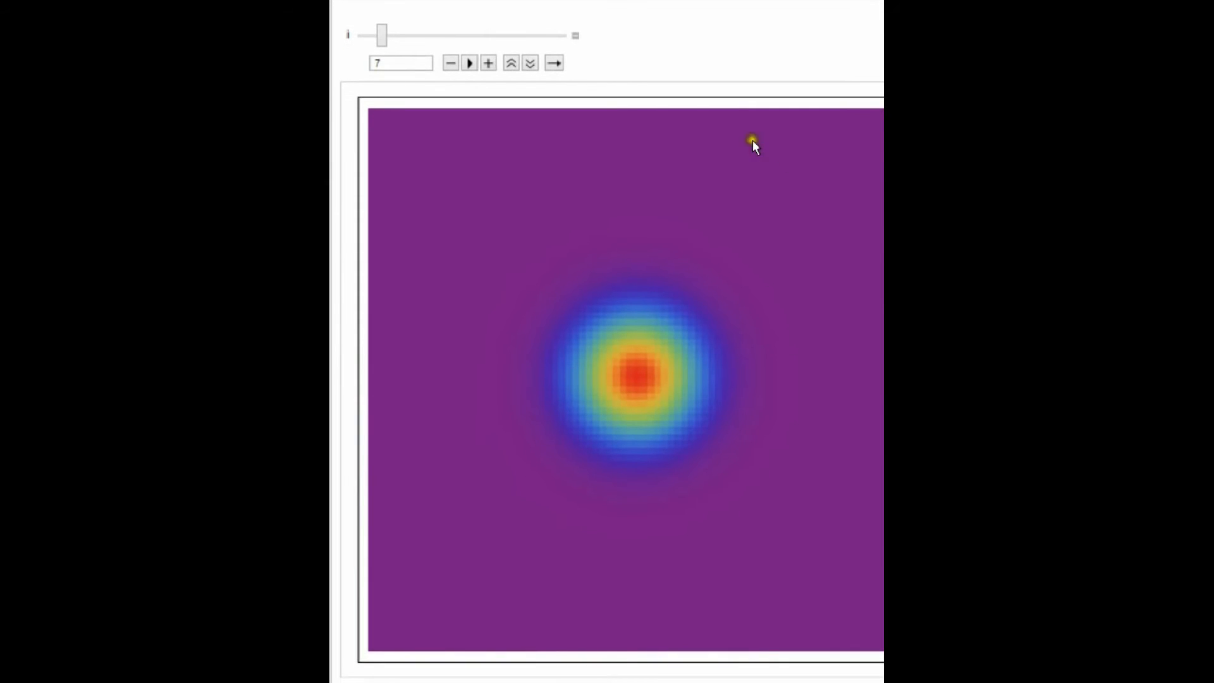
# Reset i to 1, step to 2, then sweep it through 24, 28 and 48.
pyautogui.moveTo(381, 35); pyautogui.dragTo(362, 35)
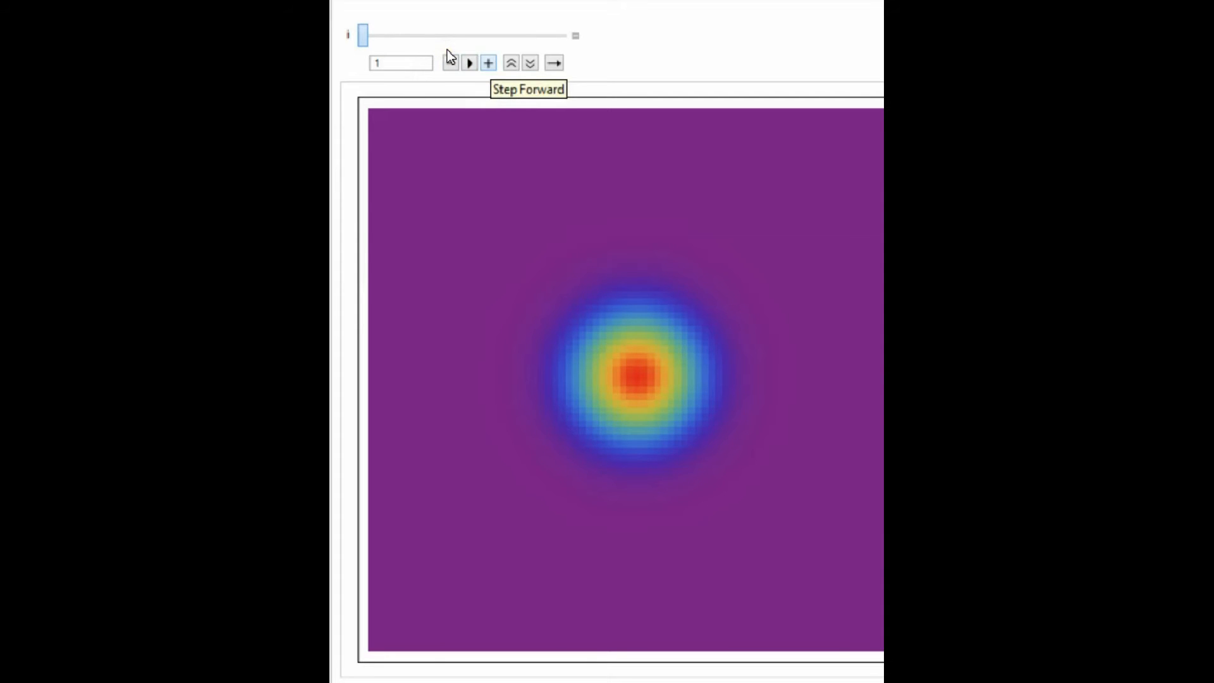
pyautogui.click(450, 62)
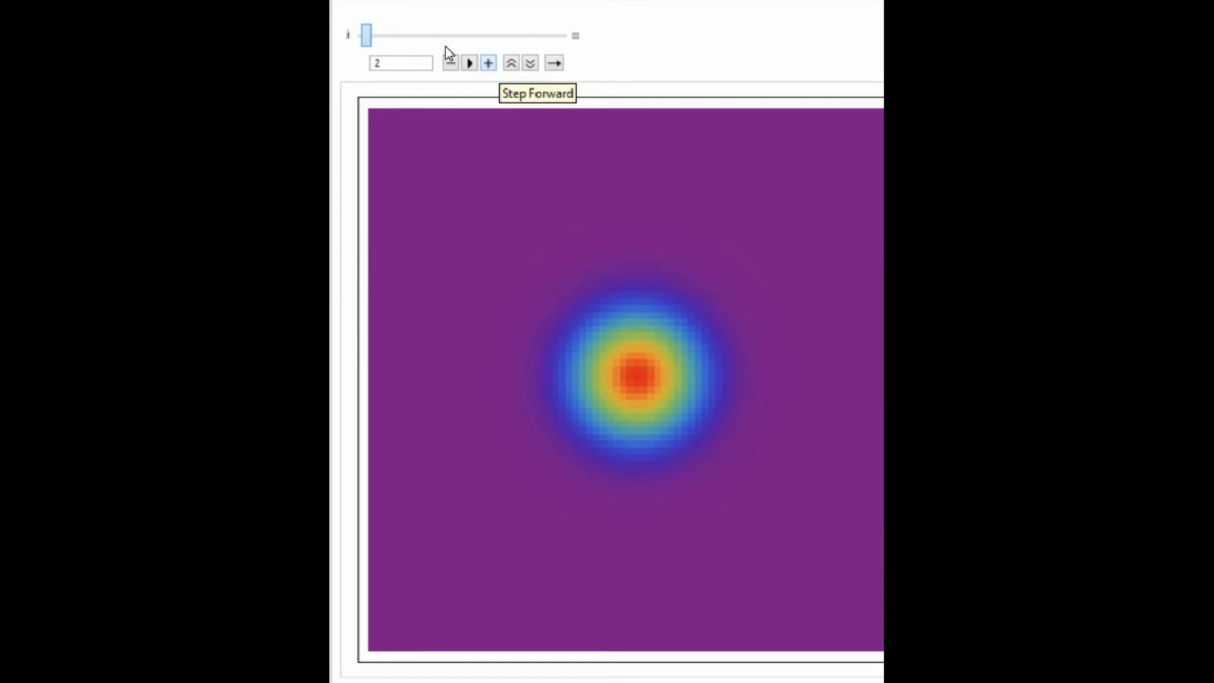
pyautogui.moveTo(365, 35); pyautogui.dragTo(438, 34)
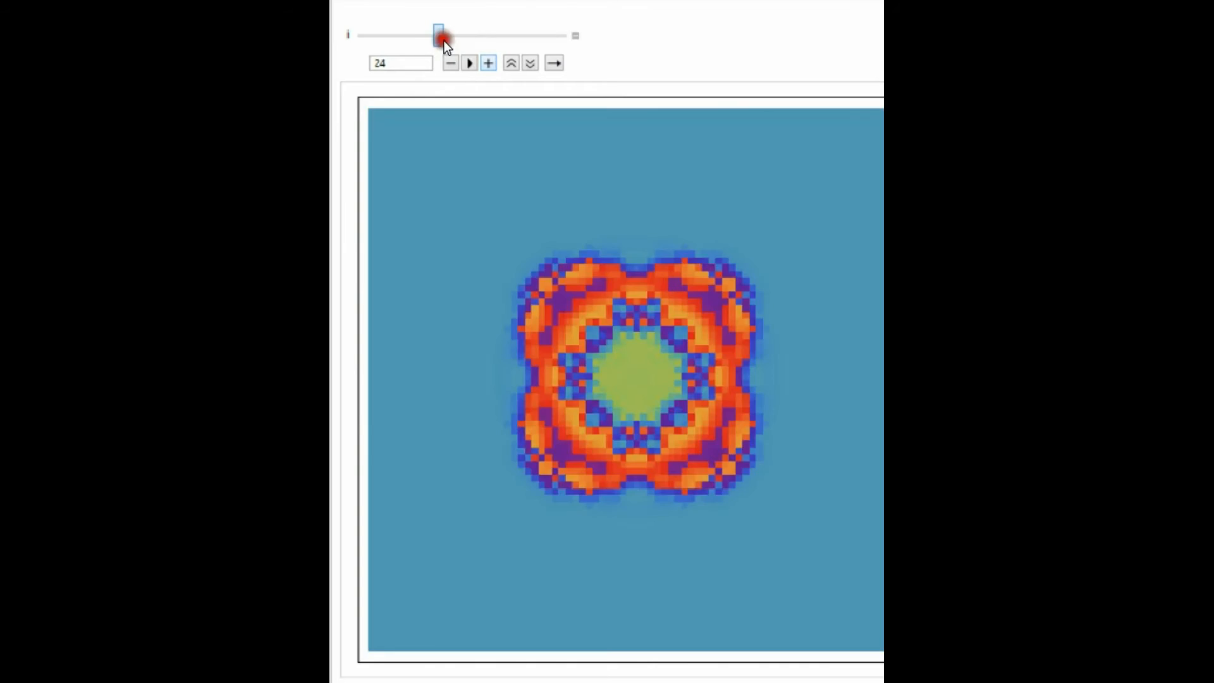
pyautogui.moveTo(438, 35); pyautogui.dragTo(453, 35)
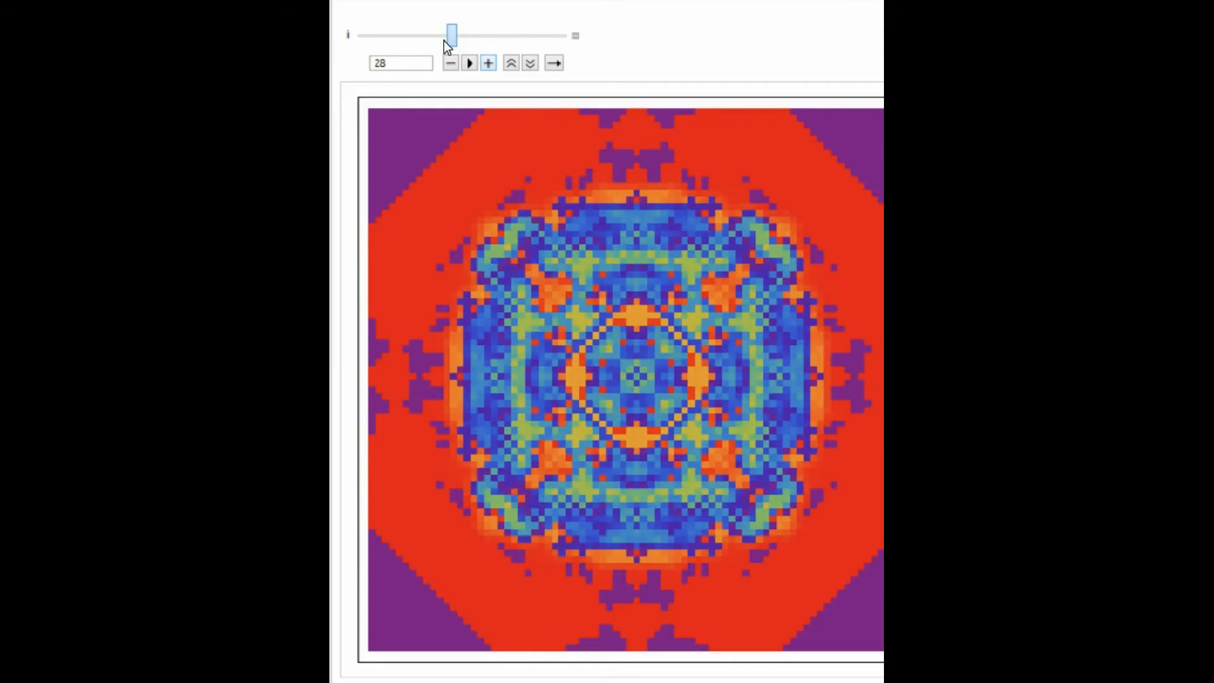
pyautogui.moveTo(453, 35); pyautogui.dragTo(517, 35)
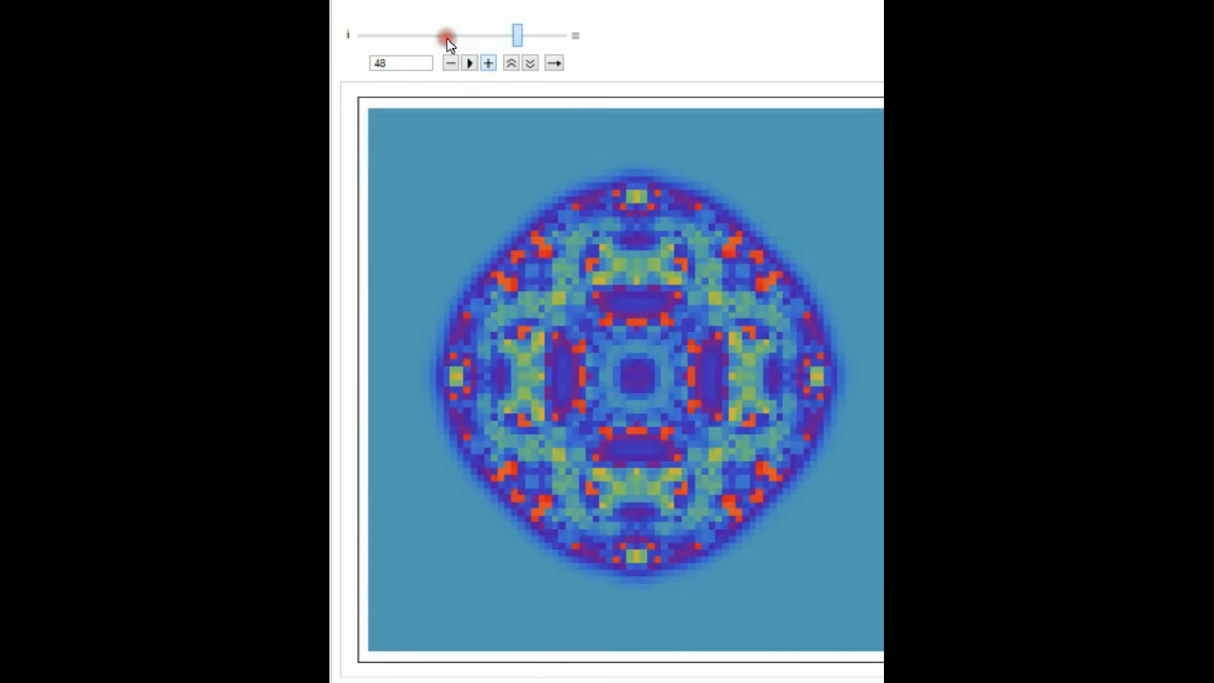